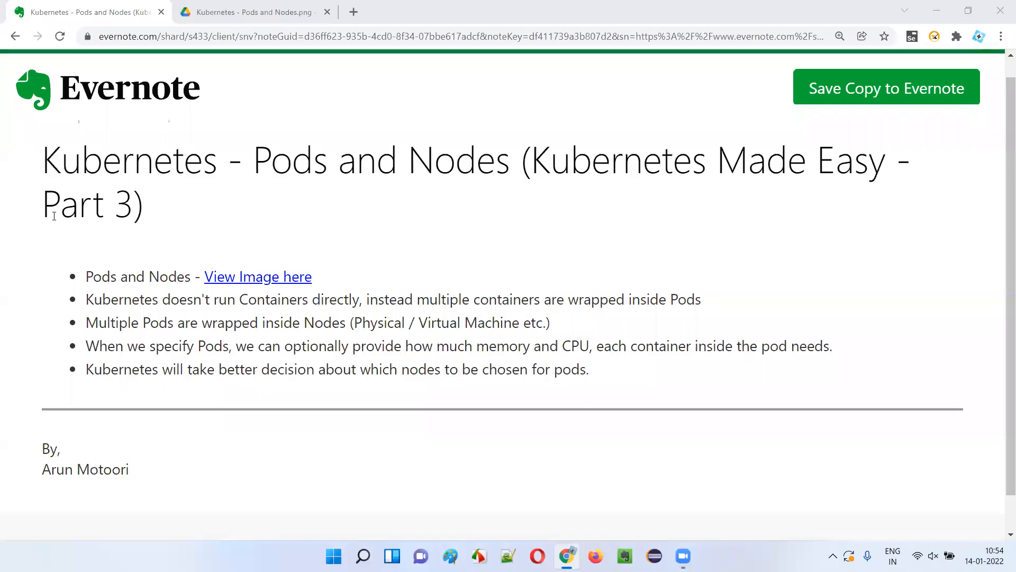
Highlight 'Part 3', 'Pods' and 'Nodes' in the title, then view the Drive diagram.
{"action": "double_click", "coordinate": [84, 203]}
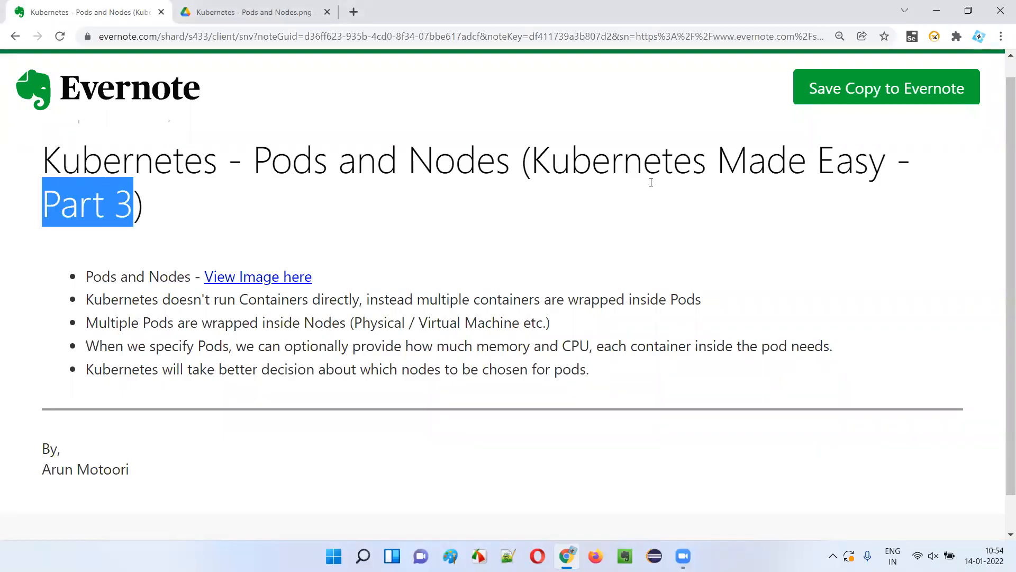
{"action": "mouse_move", "coordinate": [829, 205]}
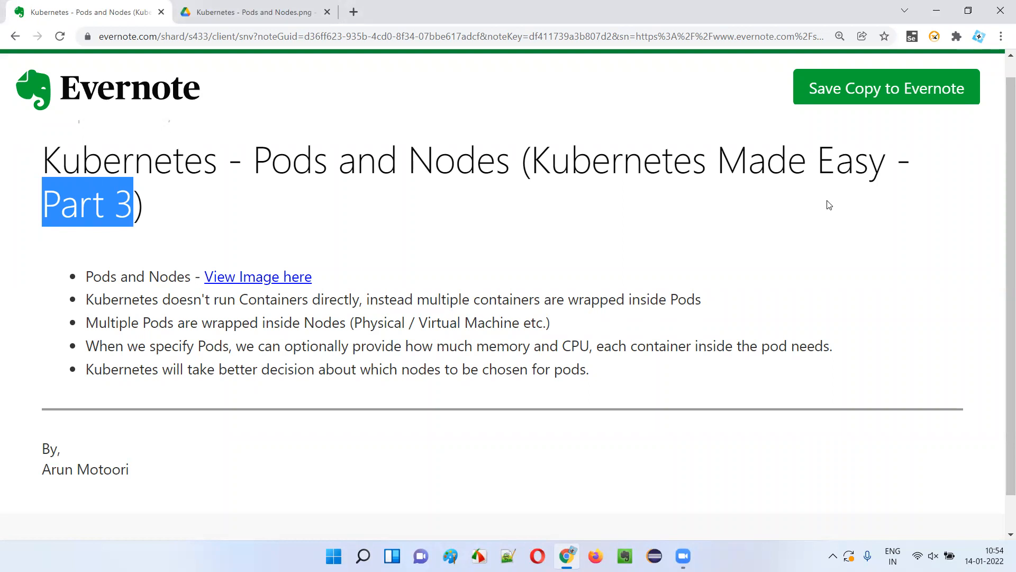
{"action": "double_click", "coordinate": [295, 160]}
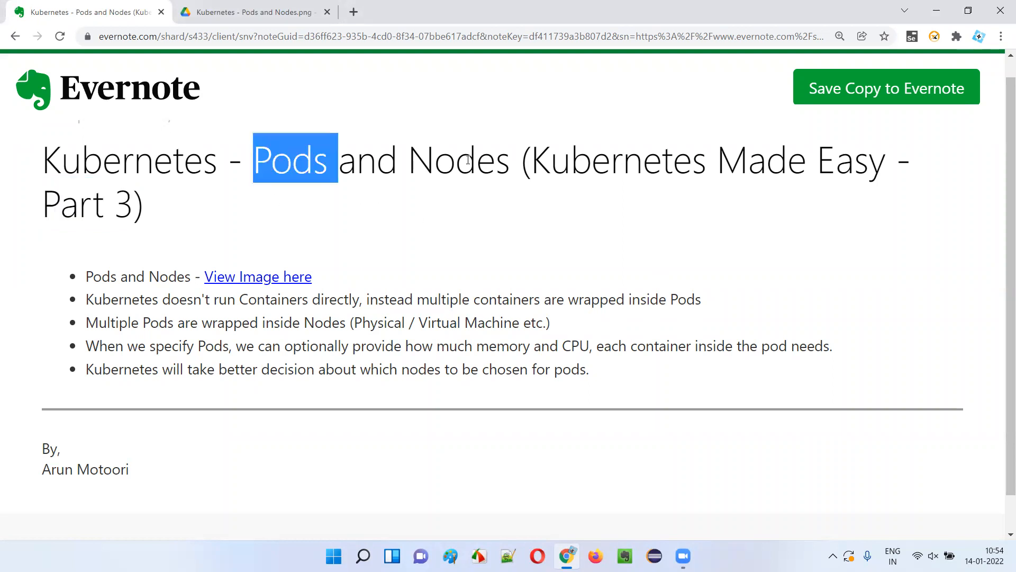
{"action": "double_click", "coordinate": [460, 159]}
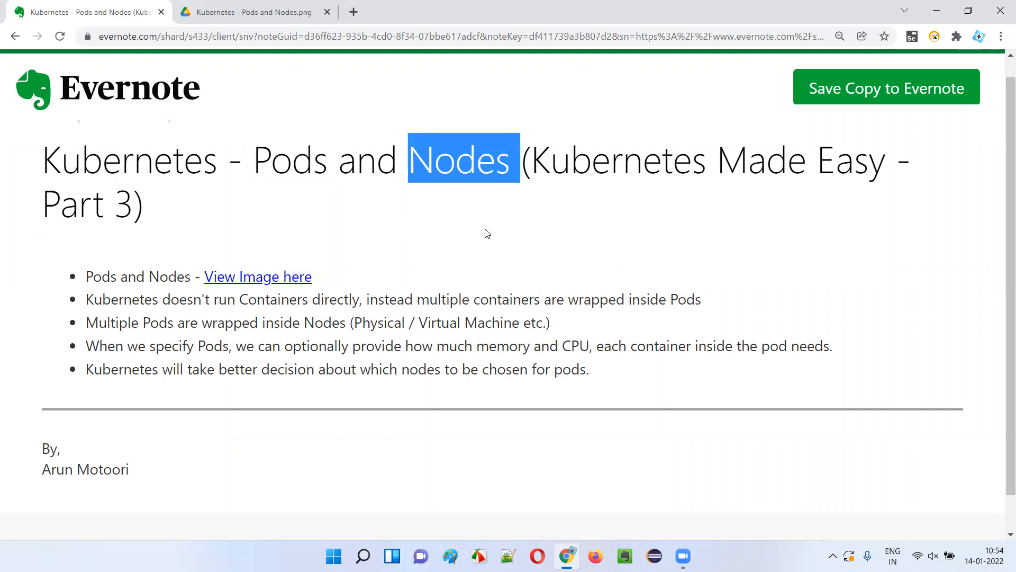
{"action": "left_click", "coordinate": [253, 11]}
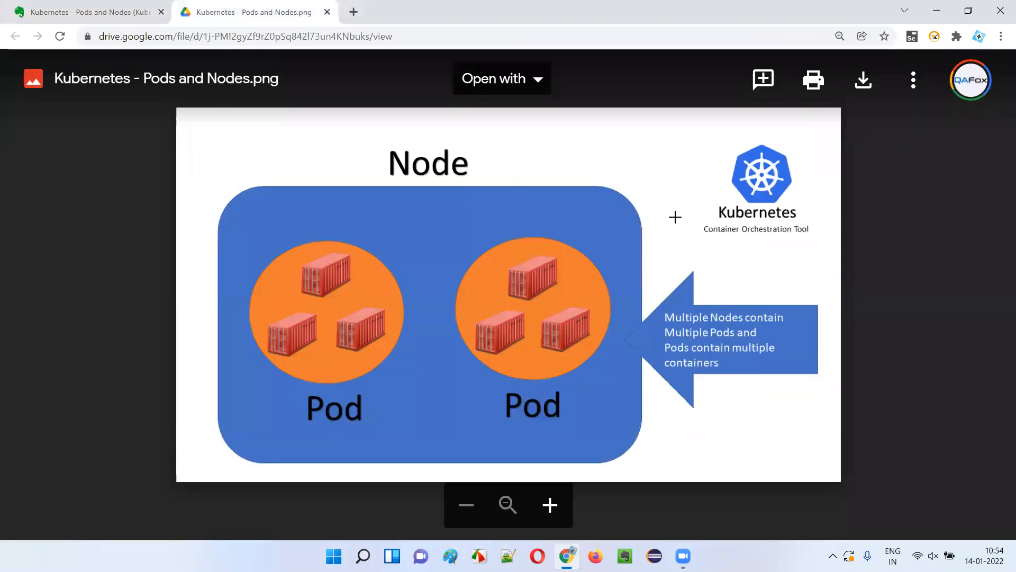
{"action": "mouse_move", "coordinate": [780, 248]}
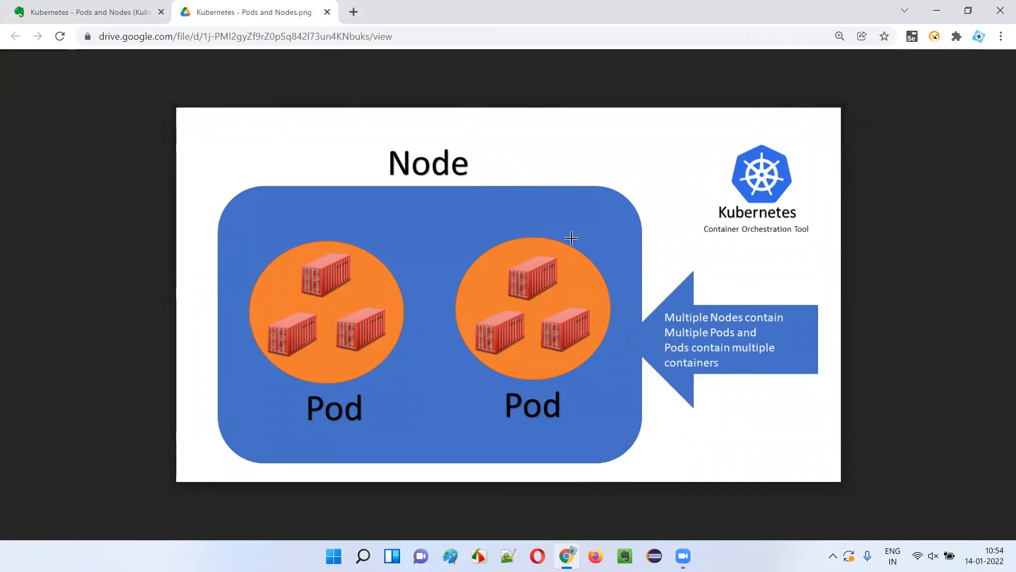
{"action": "mouse_move", "coordinate": [332, 340]}
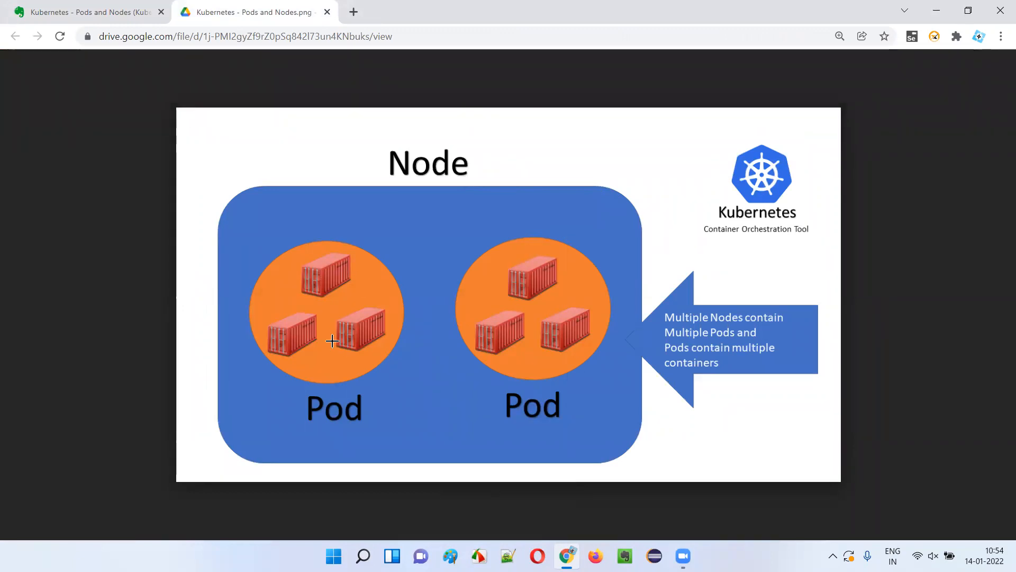
{"action": "mouse_move", "coordinate": [354, 329]}
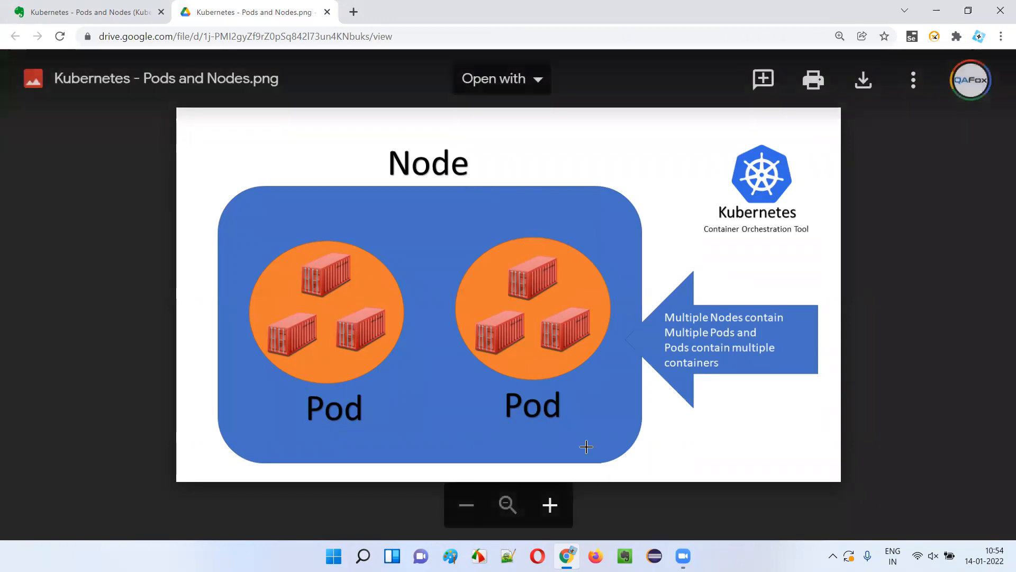
{"action": "mouse_move", "coordinate": [543, 434]}
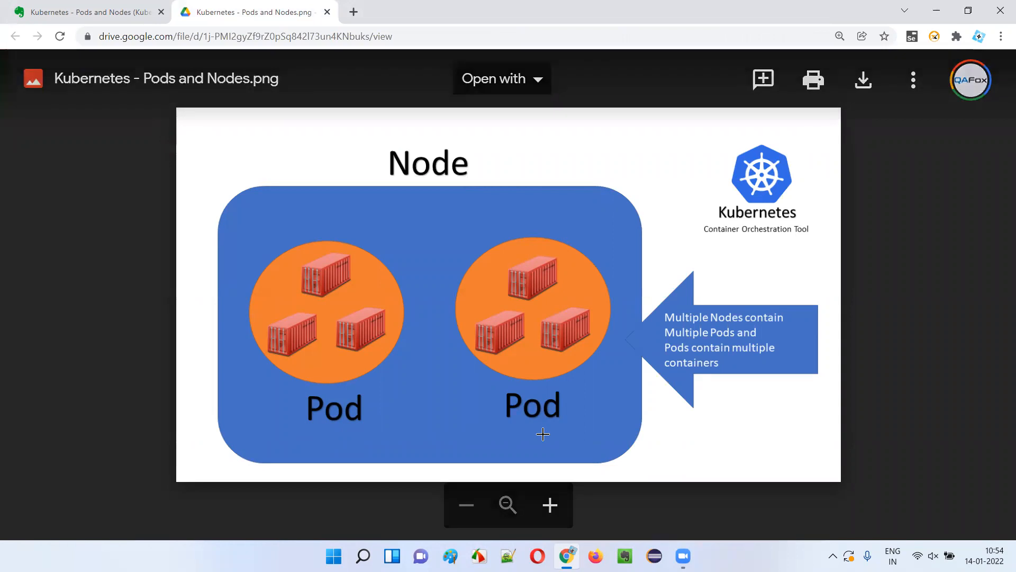
{"action": "mouse_move", "coordinate": [463, 209]}
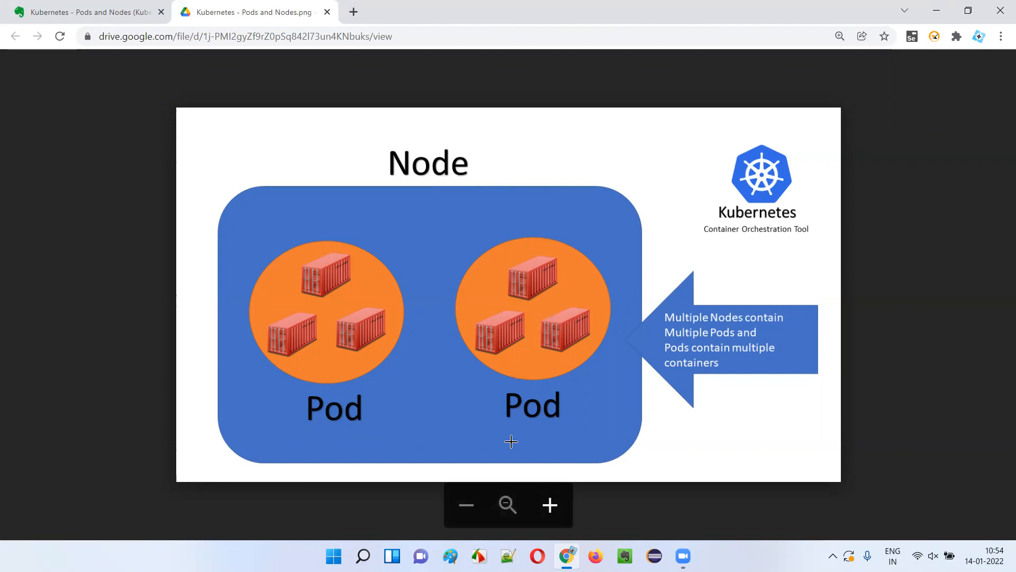
{"action": "mouse_move", "coordinate": [552, 441]}
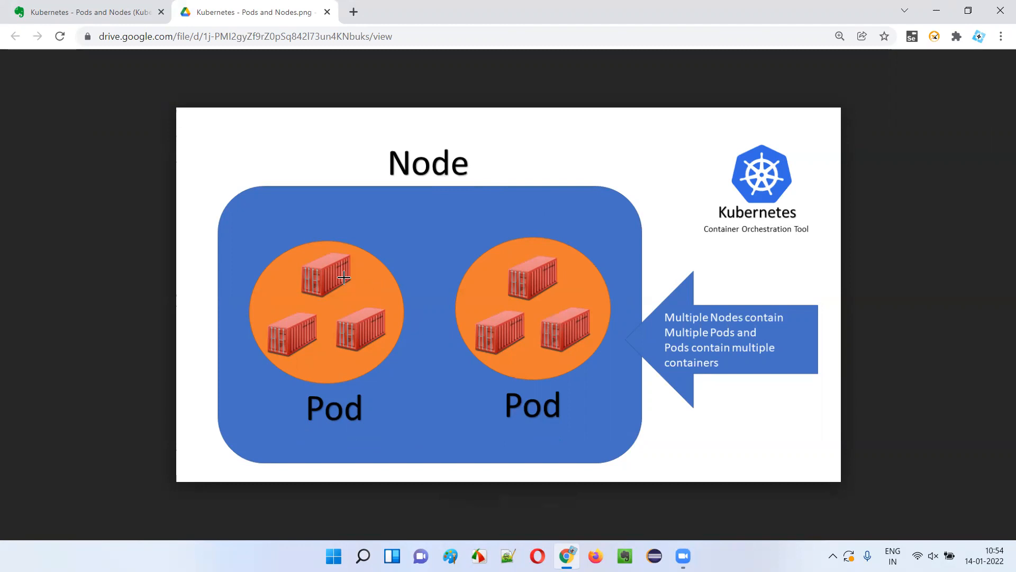
{"action": "mouse_move", "coordinate": [347, 262]}
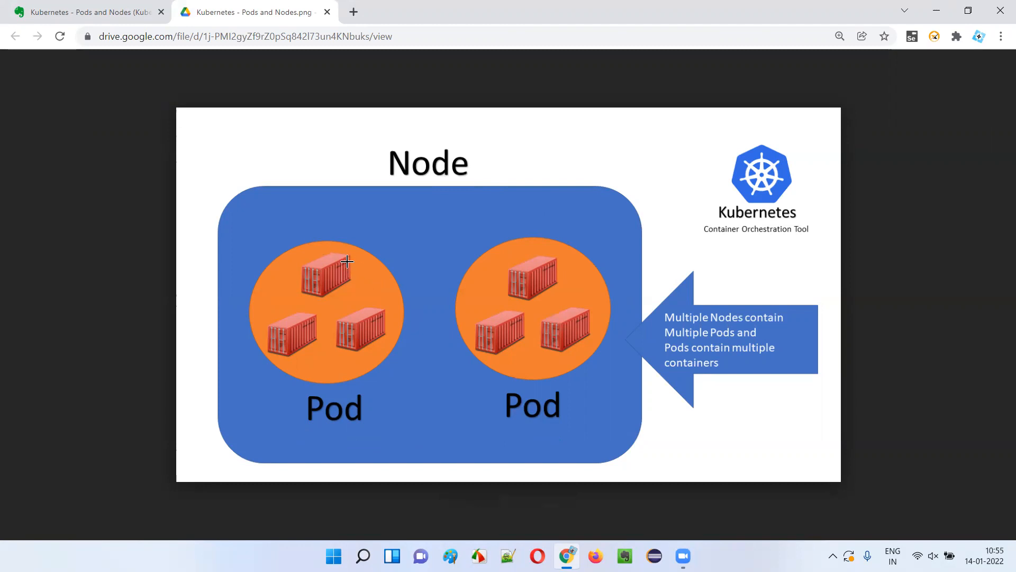
{"action": "mouse_move", "coordinate": [531, 391]}
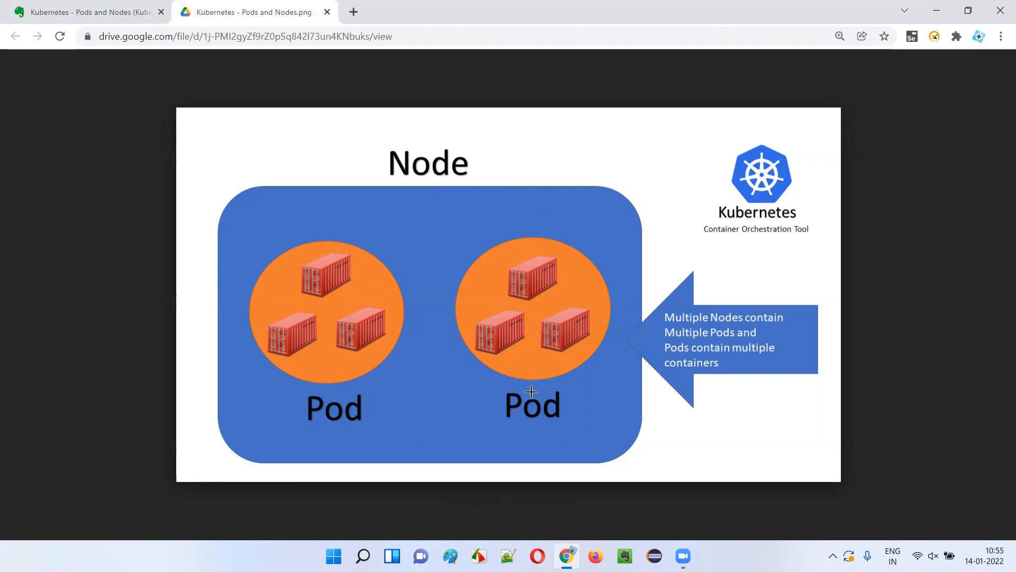
{"action": "mouse_move", "coordinate": [494, 418]}
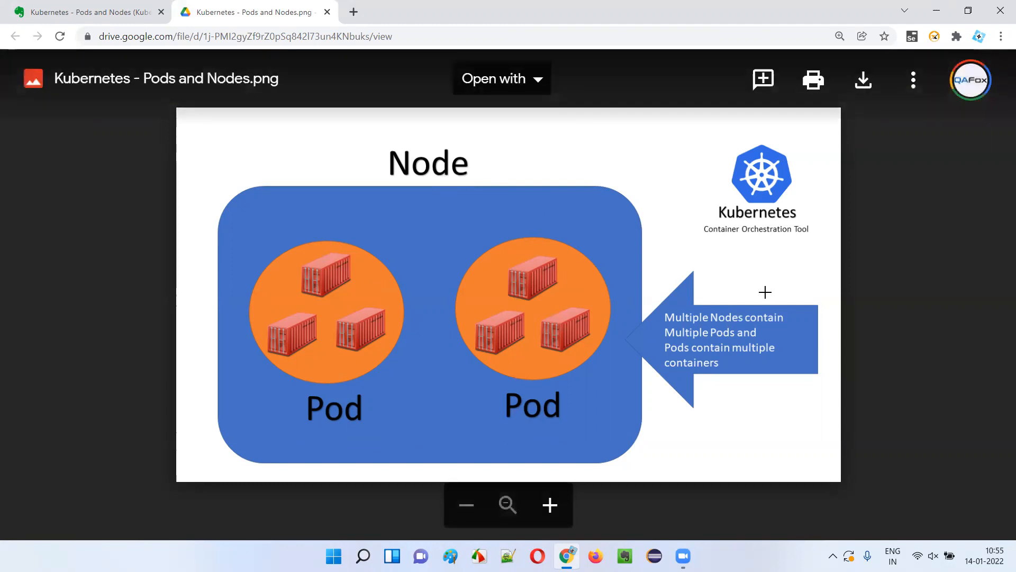
{"action": "left_click", "coordinate": [91, 12]}
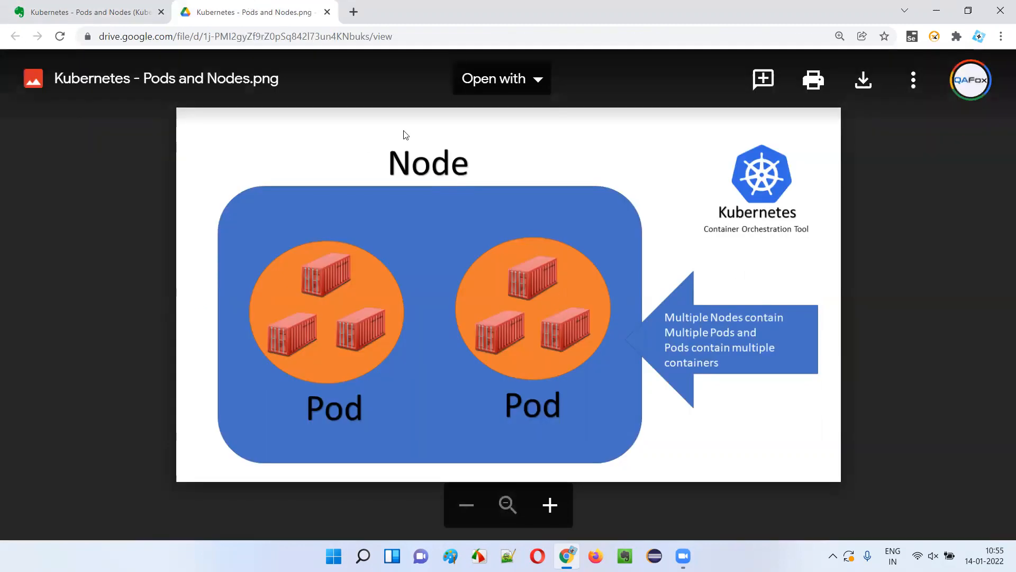
{"action": "mouse_move", "coordinate": [806, 254]}
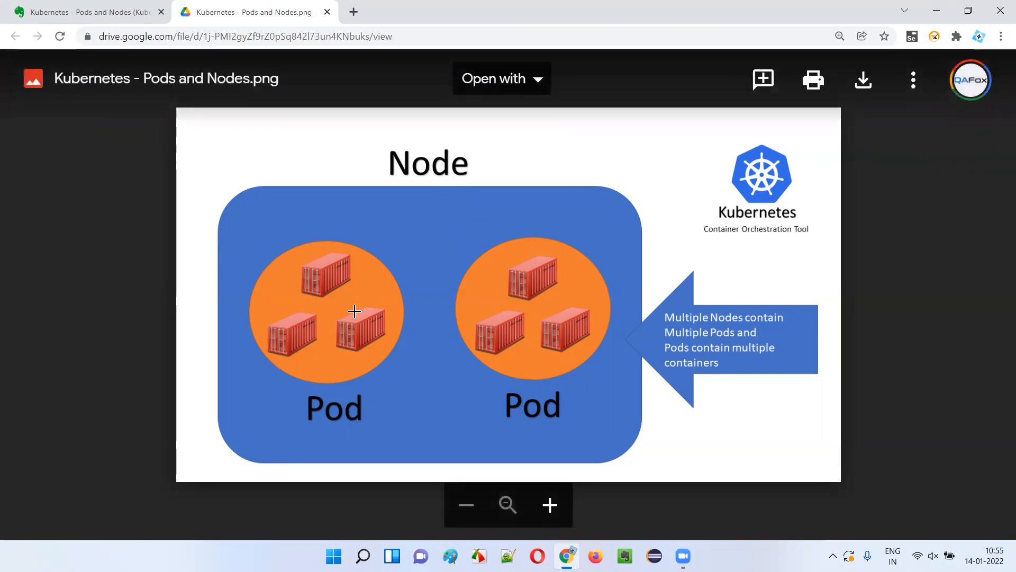
{"action": "mouse_move", "coordinate": [815, 327]}
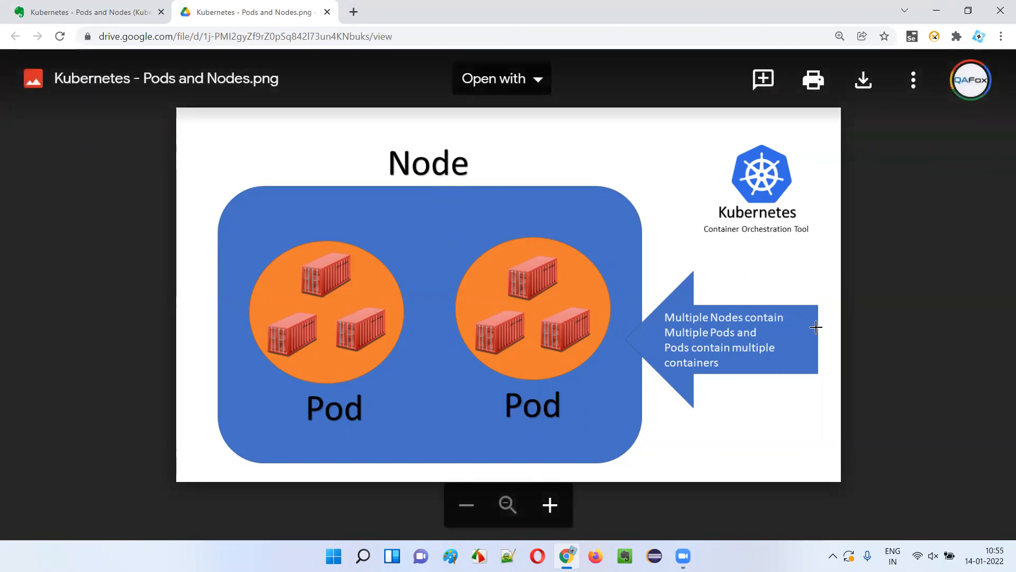
{"action": "mouse_move", "coordinate": [420, 170]}
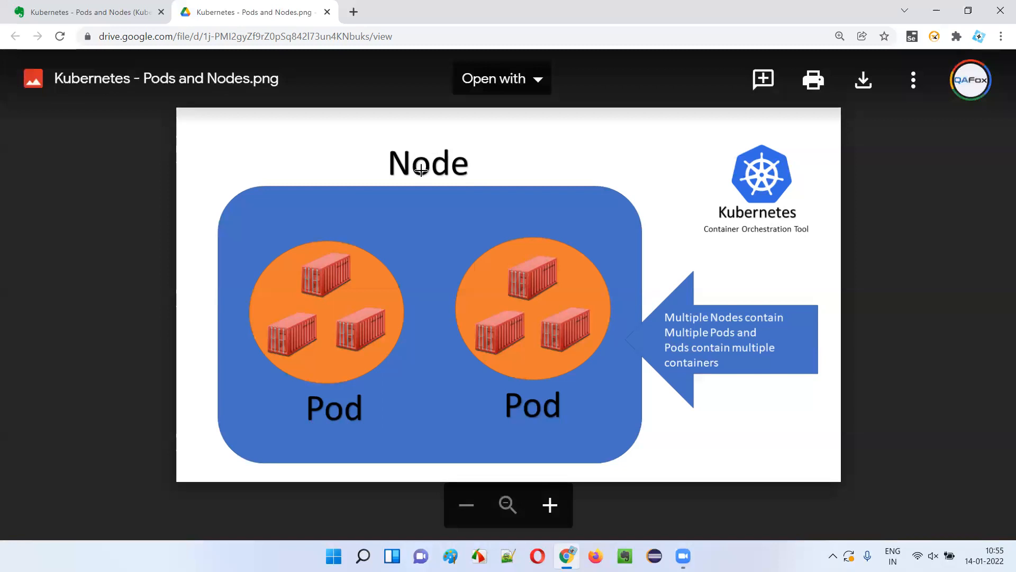
{"action": "mouse_move", "coordinate": [700, 341]}
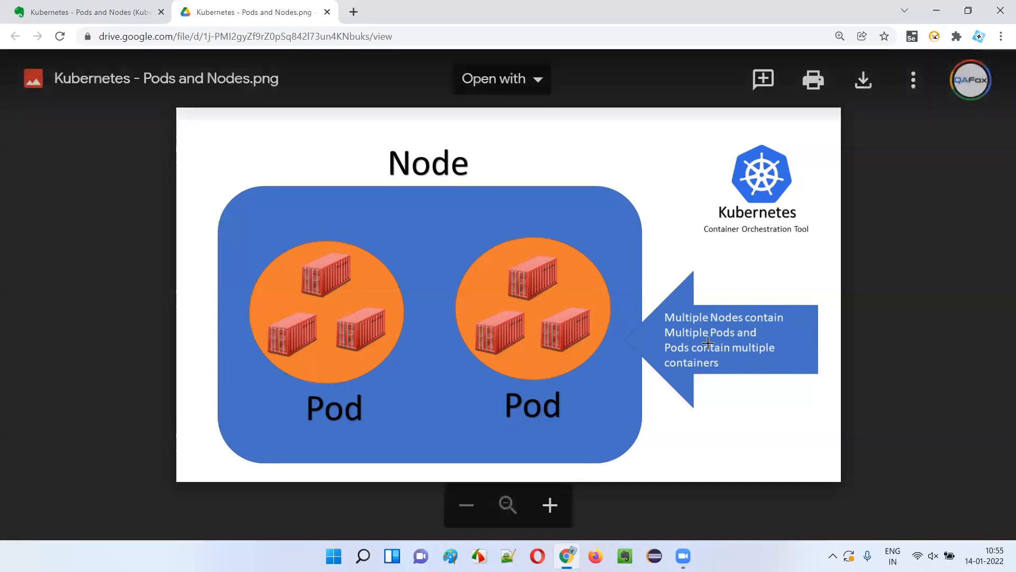
{"action": "mouse_move", "coordinate": [389, 350]}
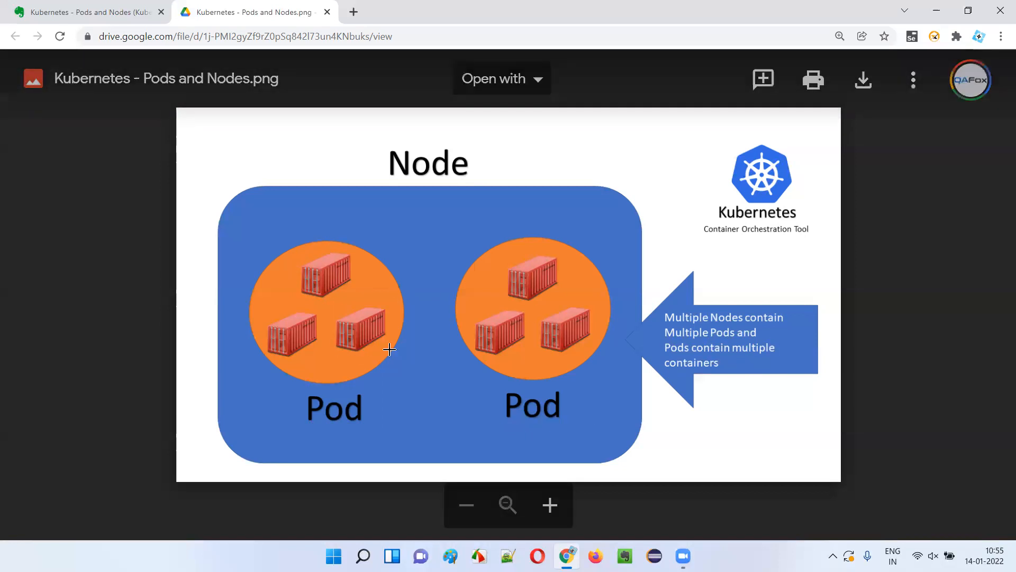
Switch back to the Evernote shared note and clear the highlight on 'Nodes'.
{"action": "left_click", "coordinate": [91, 12]}
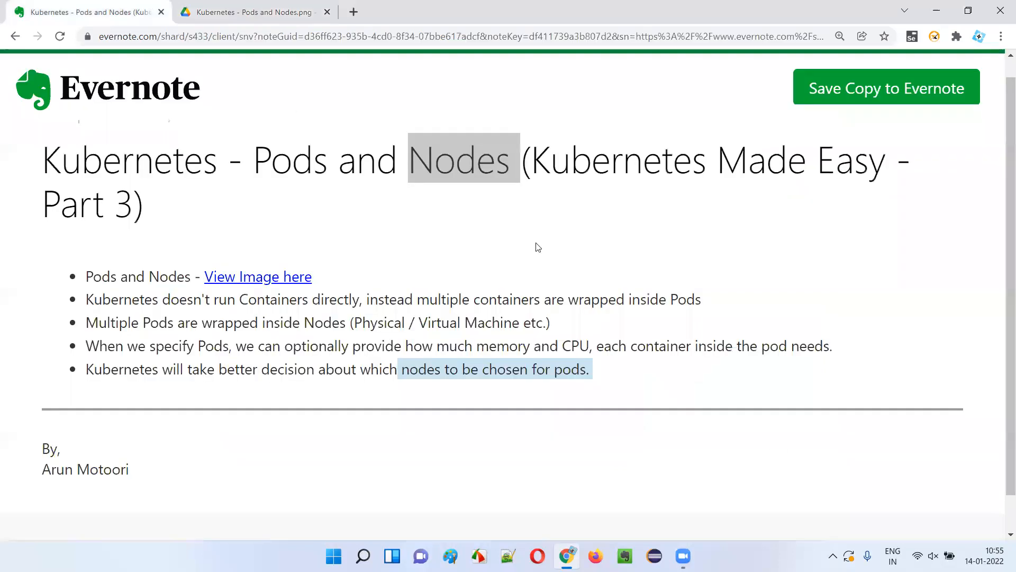
{"action": "left_click", "coordinate": [528, 227]}
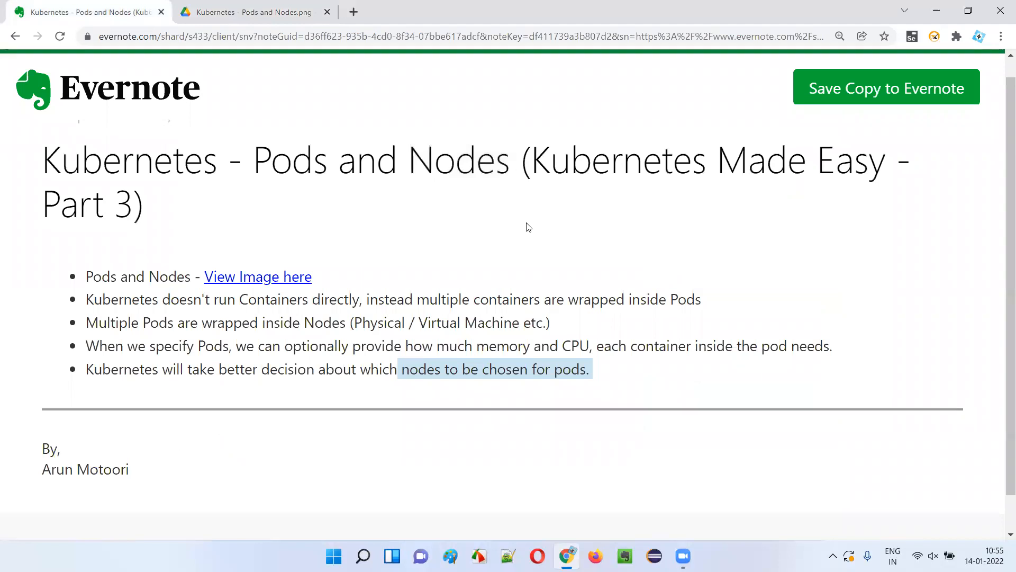